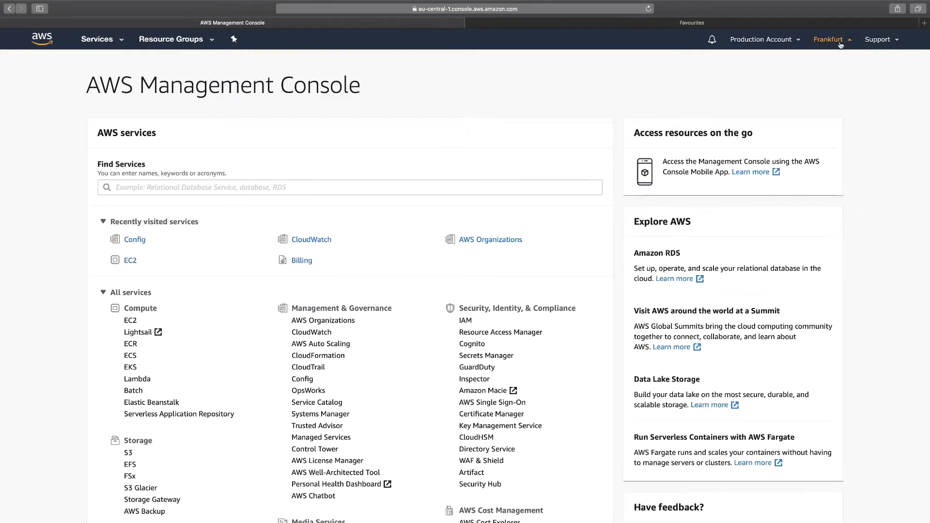
Check the region menu shows Frankfurt and open Config under Management & Governance
{"action": "left_click", "coordinate": [830, 39]}
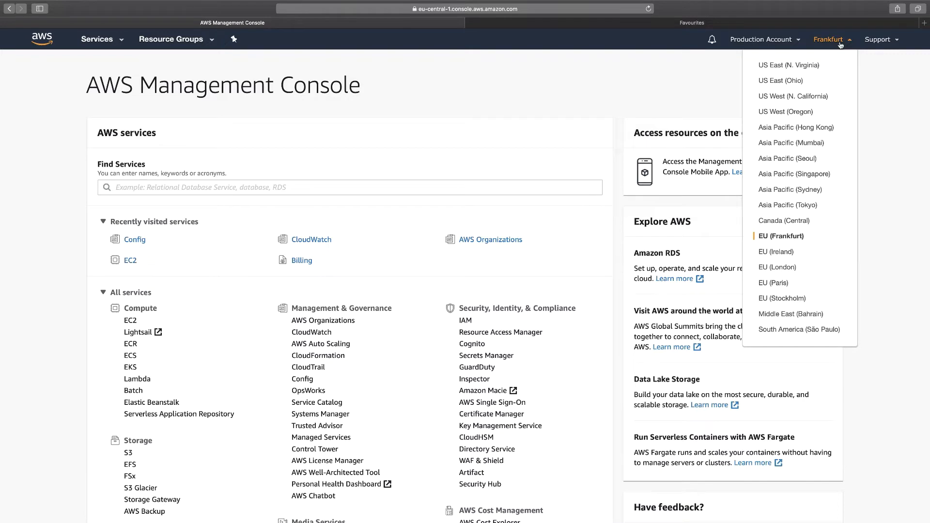
{"action": "mouse_move", "coordinate": [552, 130]}
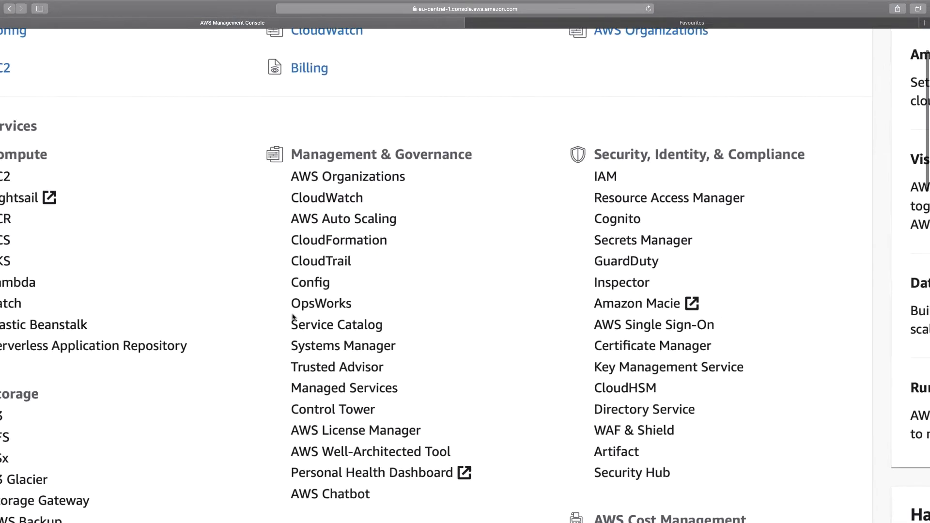
{"action": "left_click", "coordinate": [310, 282]}
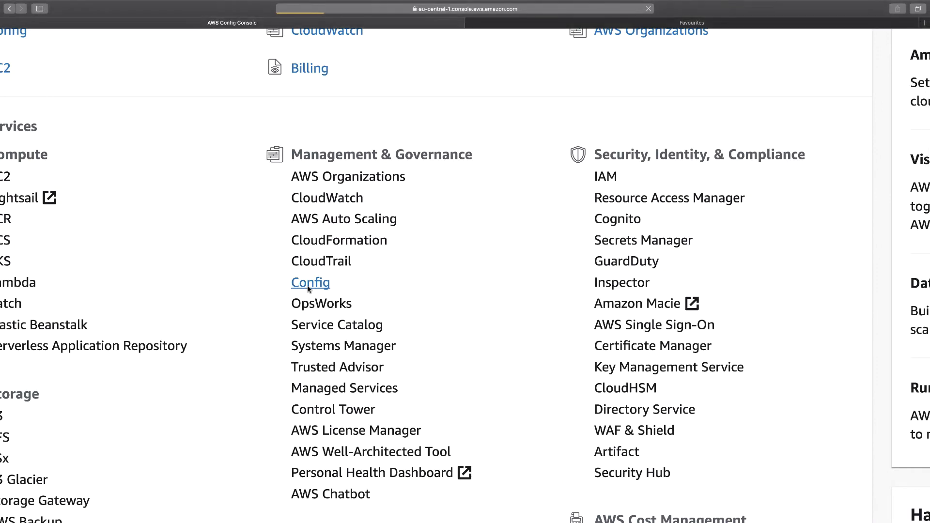
Start AWS Config setup, recording all resources to a newly created S3 bucket
{"action": "left_click", "coordinate": [310, 282]}
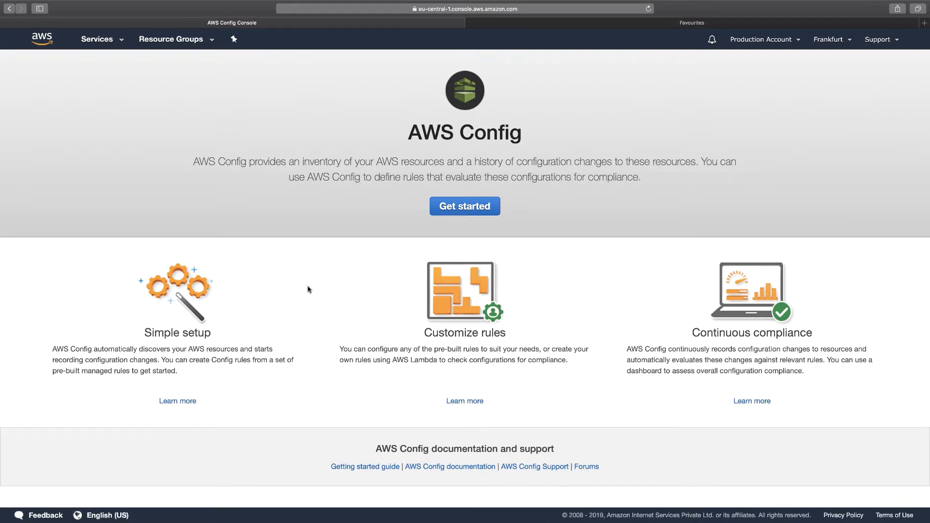
{"action": "mouse_move", "coordinate": [248, 170]}
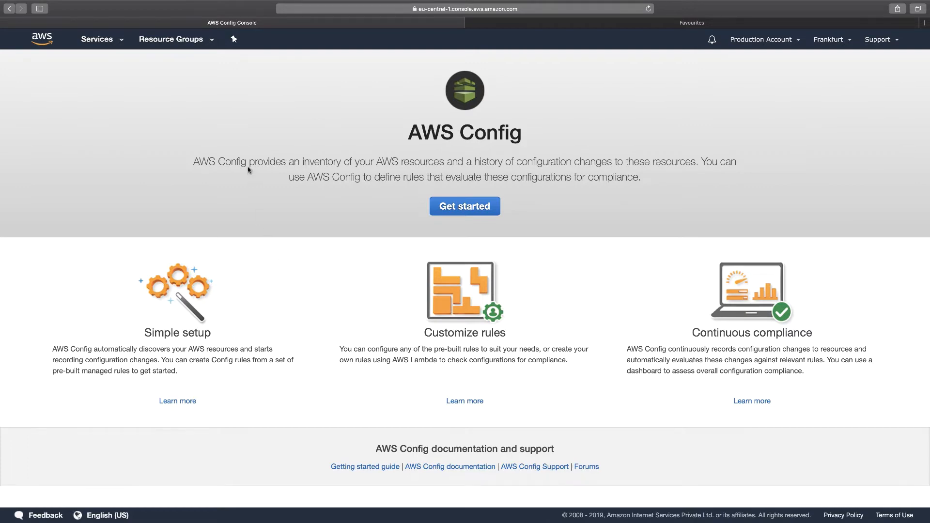
{"action": "left_click", "coordinate": [464, 205]}
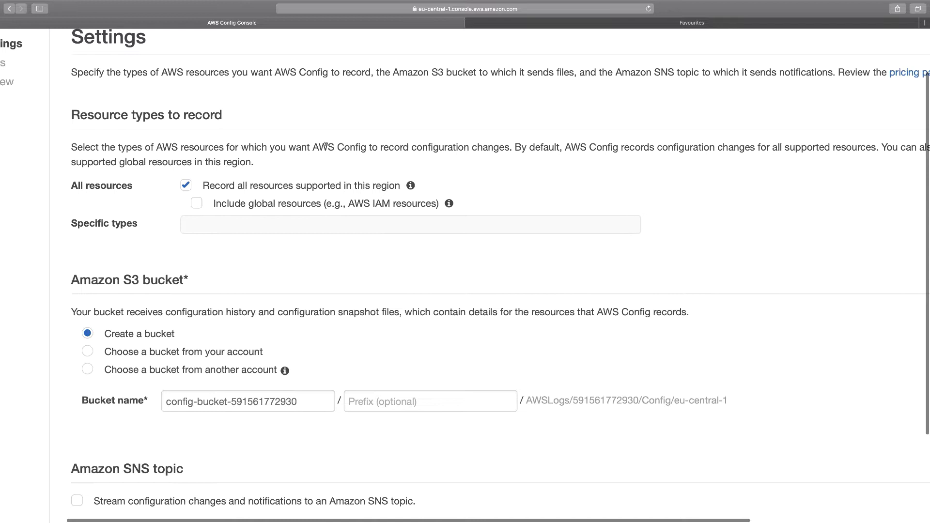
{"action": "double_click", "coordinate": [349, 147]}
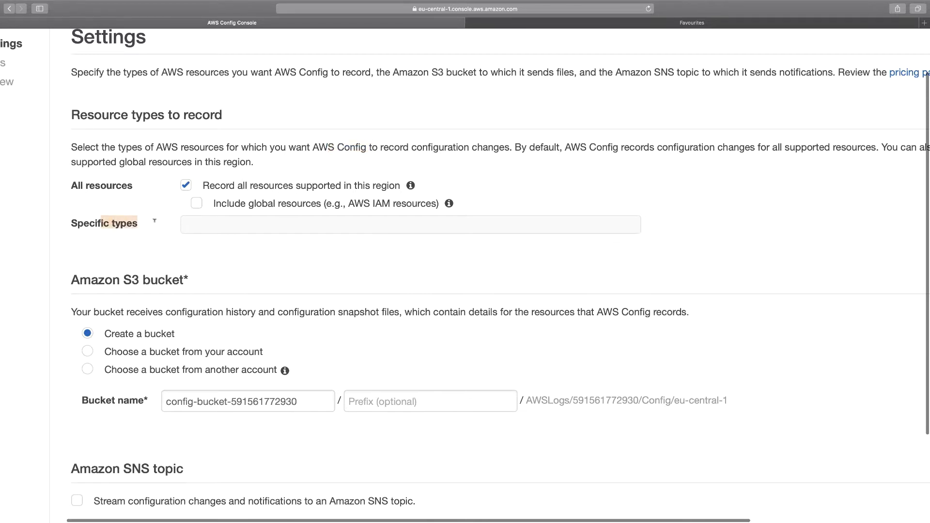
{"action": "scroll", "scroll_direction": "down", "scroll_amount": 3}
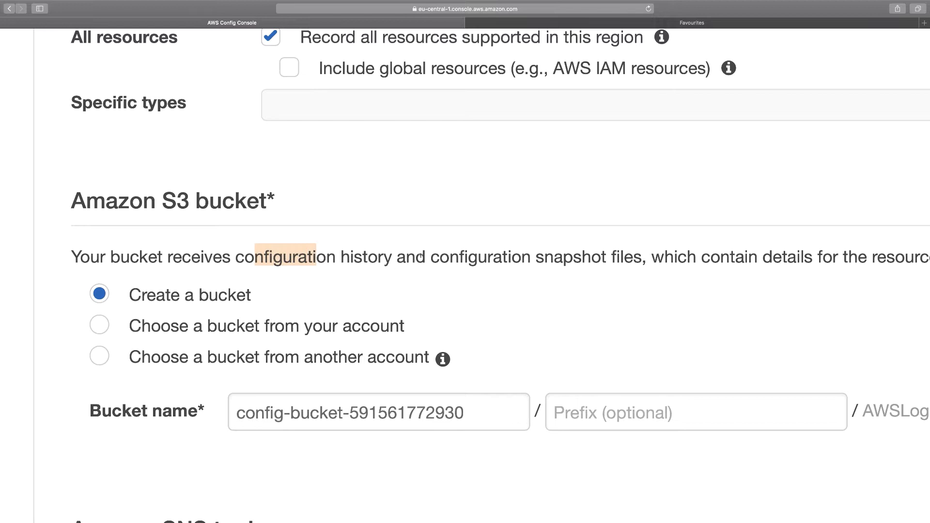
{"action": "scroll", "scroll_direction": "down", "scroll_amount": 3}
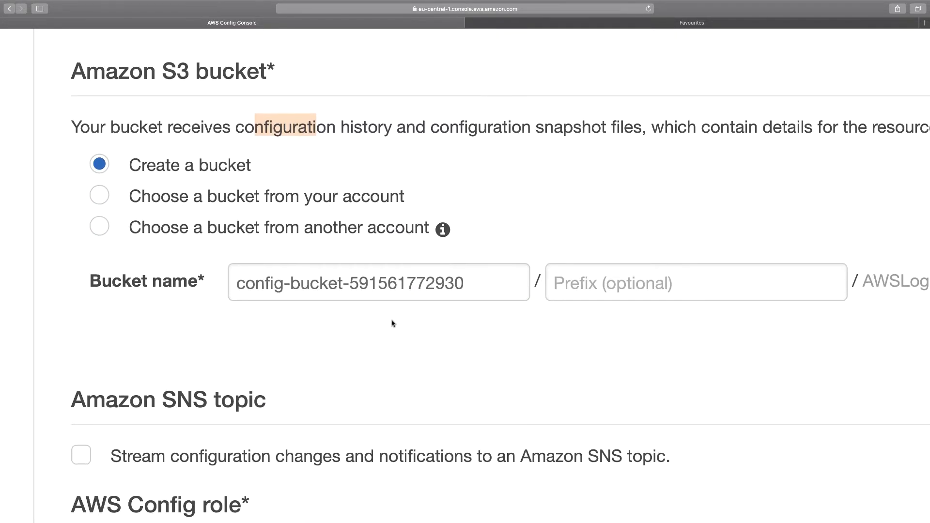
{"action": "left_click", "coordinate": [463, 282]}
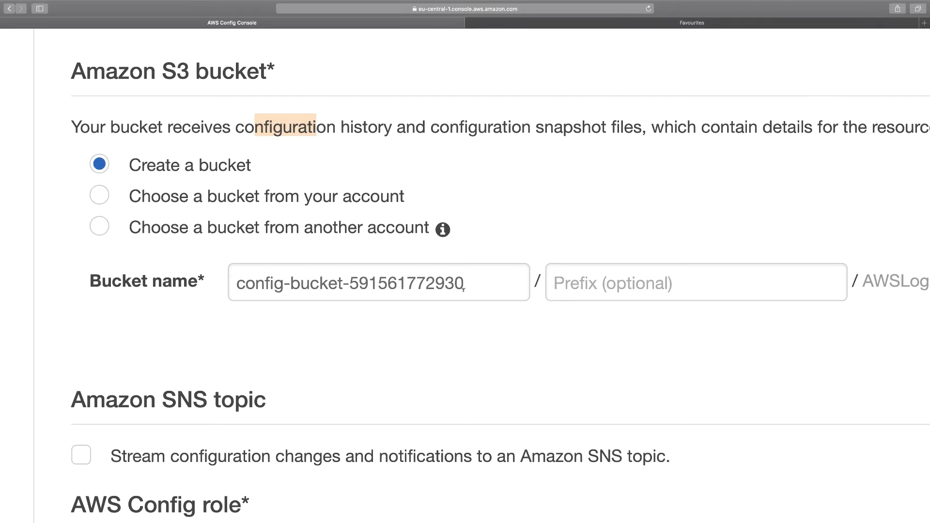
Set the AWS Config role in the settings step and continue to the Rules list
{"action": "scroll", "scroll_direction": "down", "scroll_amount": 3}
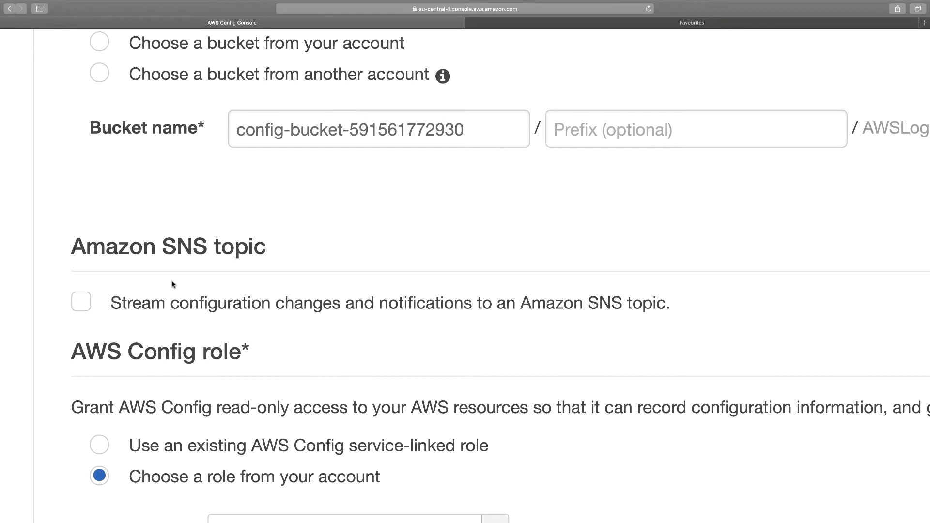
{"action": "scroll", "scroll_direction": "down", "scroll_amount": 3}
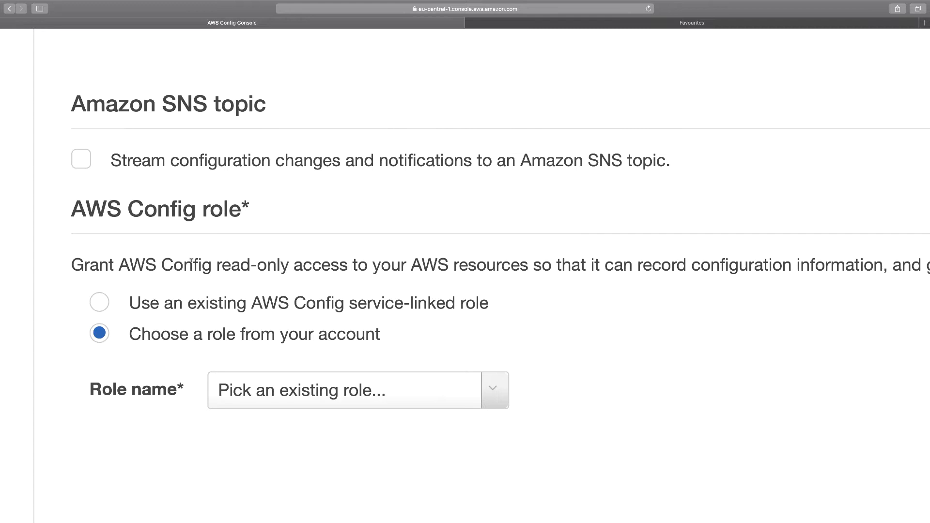
{"action": "left_click_drag", "start_coordinate": [228, 265], "coordinate": [380, 264]}
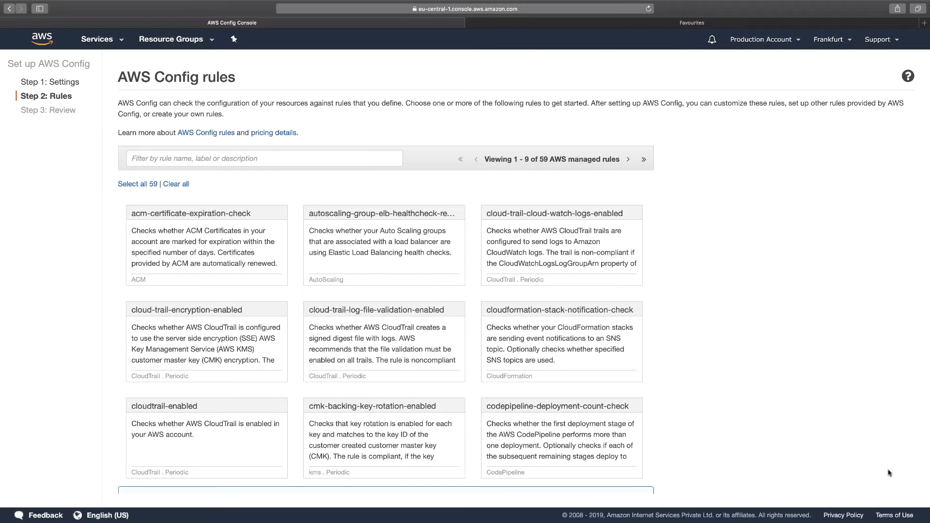
Filter the managed rules by 'ssh', select restricted-ssh, and confirm the reviewed setup
{"action": "left_click", "coordinate": [260, 158]}
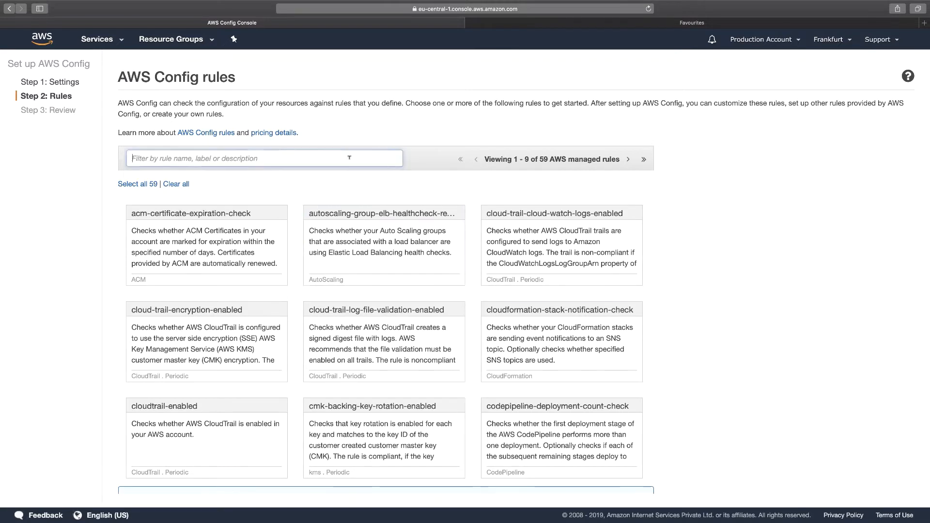
{"action": "type", "text": "ssh"}
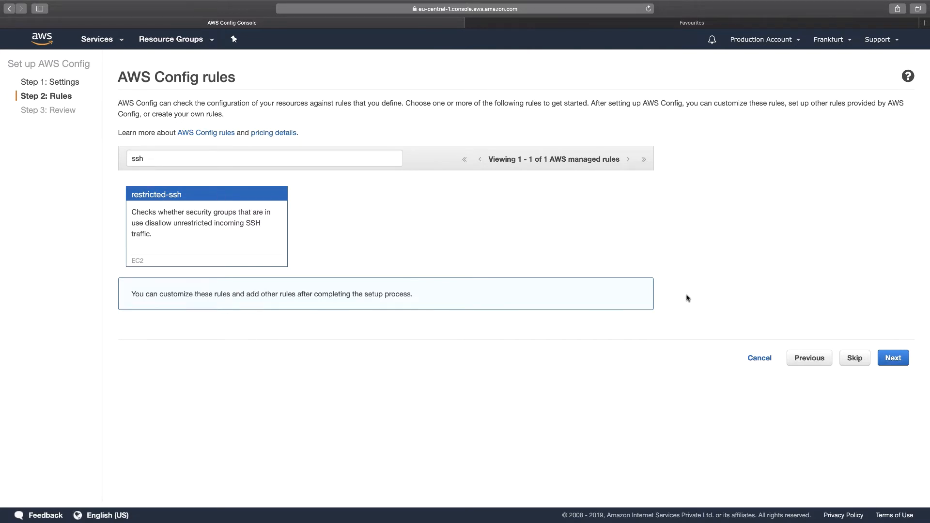
{"action": "left_click", "coordinate": [892, 358]}
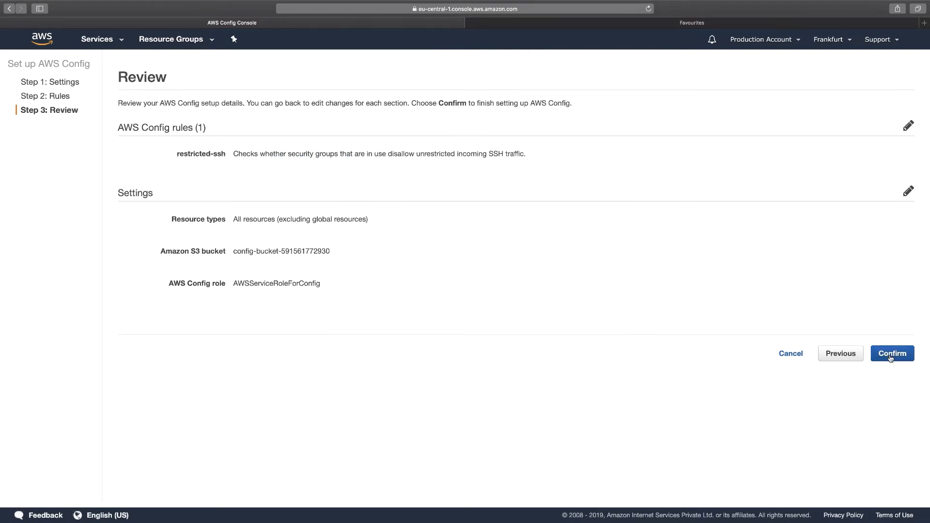
{"action": "left_click", "coordinate": [892, 354]}
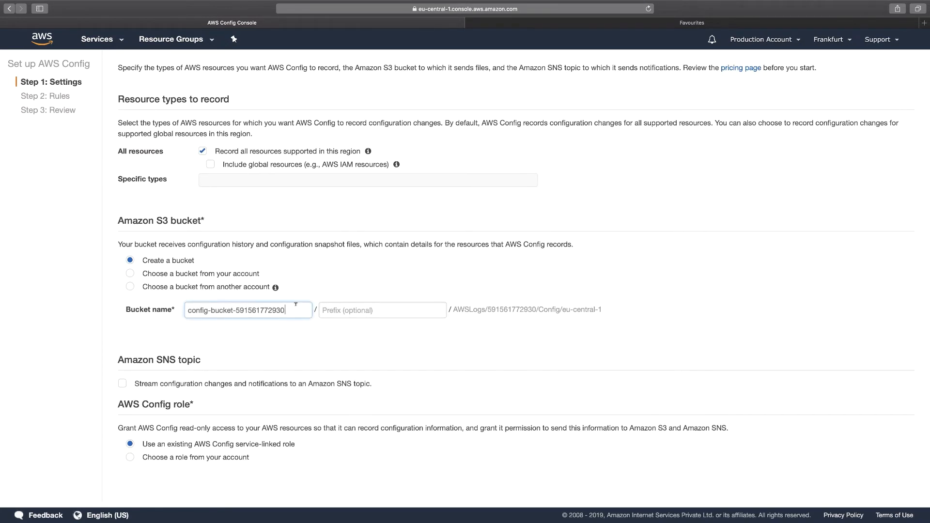
Change the new S3 bucket name's final digit and continue to the Rules step
{"action": "key", "text": "Backspace"}
{"action": "type", "text": "2"}
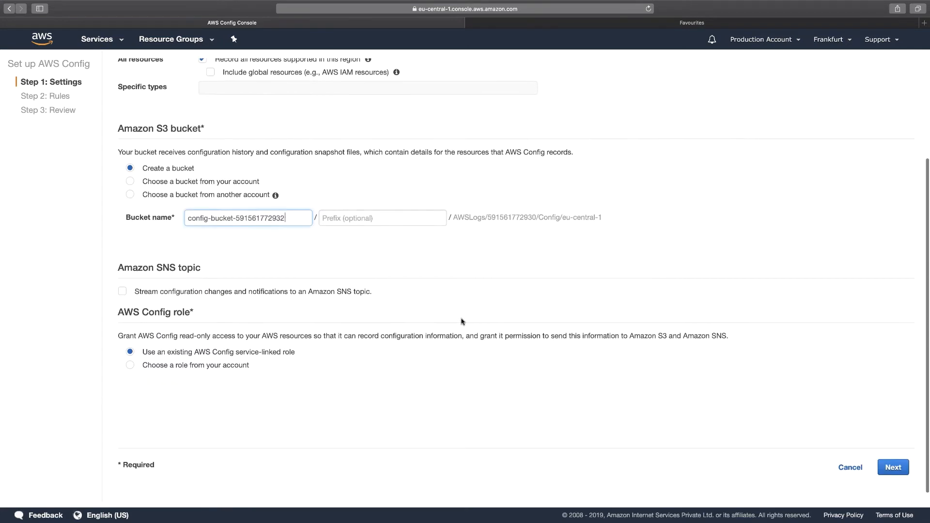
{"action": "left_click", "coordinate": [892, 467]}
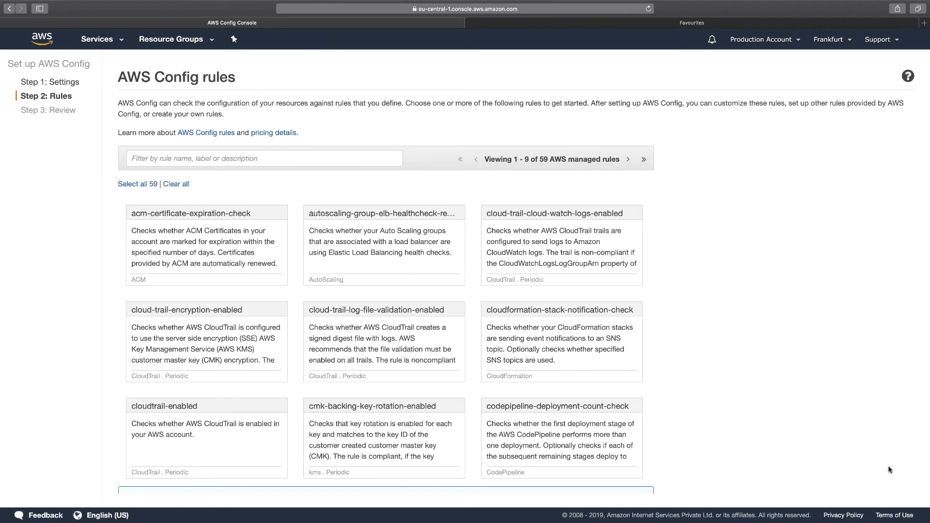
Filter by 'ssh', choose restricted-ssh again, and confirm setup to reach the Config Dashboard
{"action": "left_click", "coordinate": [263, 158]}
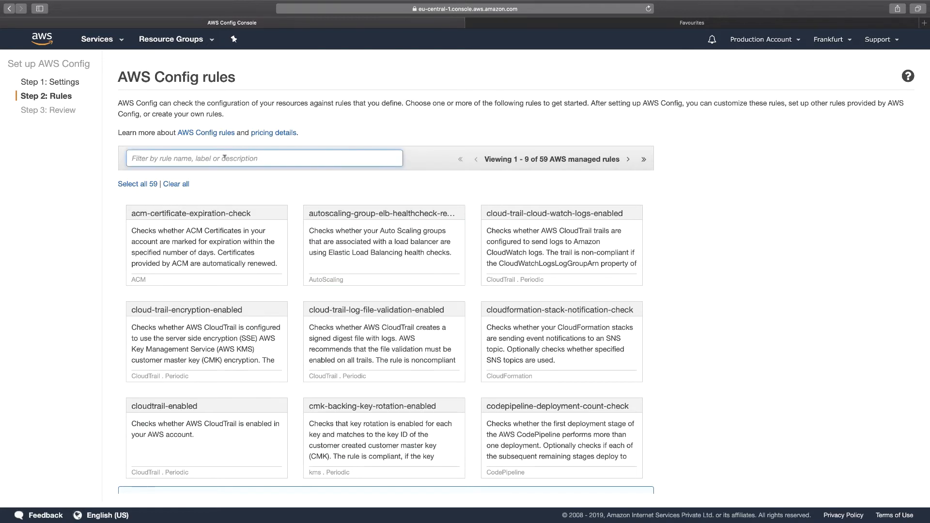
{"action": "type", "text": "ssh"}
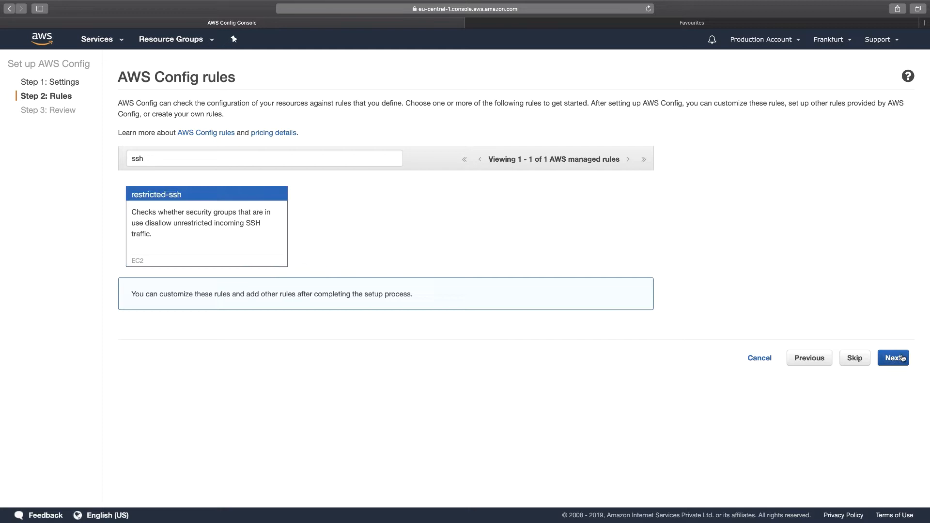
{"action": "left_click", "coordinate": [892, 357]}
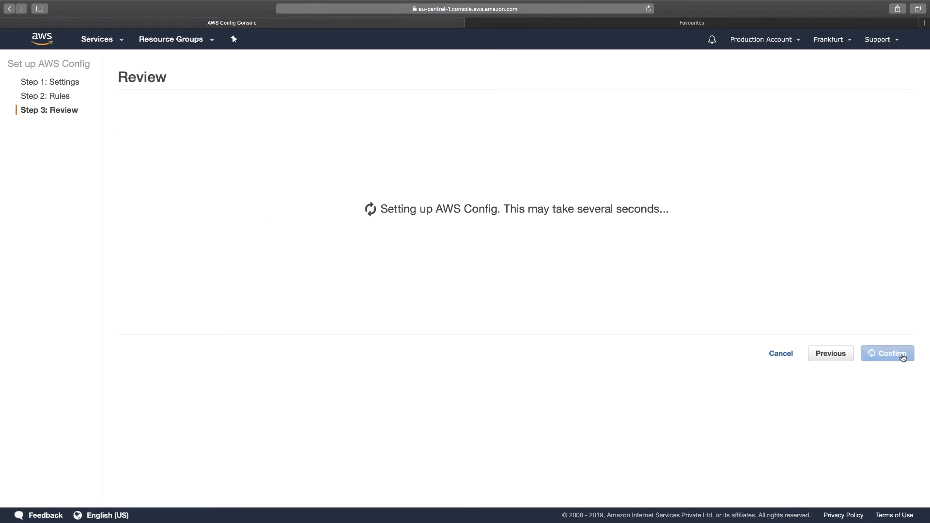
{"action": "left_click", "coordinate": [886, 354]}
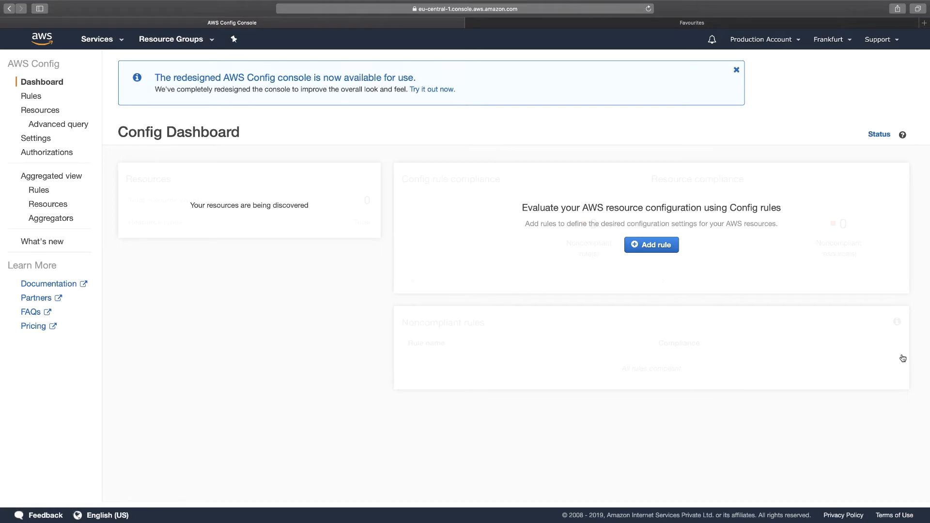
{"action": "mouse_move", "coordinate": [284, 160]}
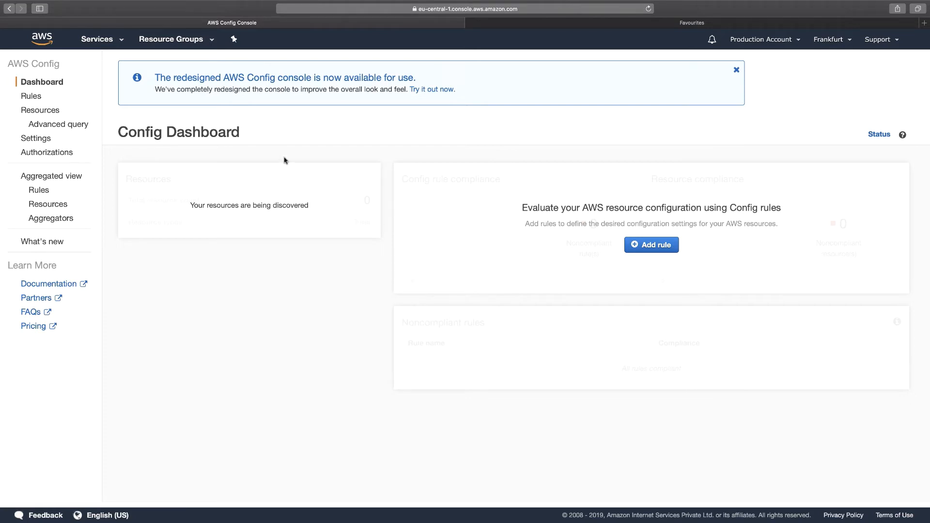
Open EC2 in a new browser tab and go to its Security Groups list
{"action": "left_click", "coordinate": [96, 39]}
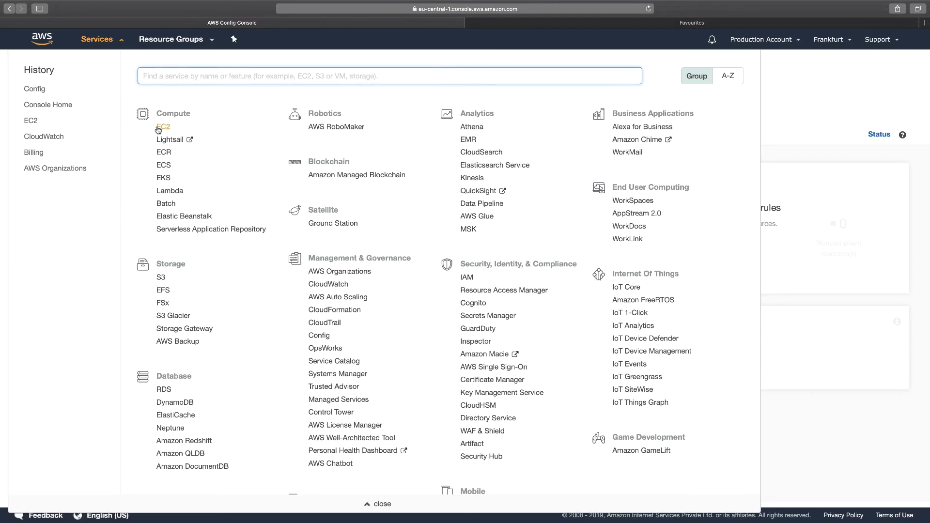
{"action": "right_click", "coordinate": [162, 126]}
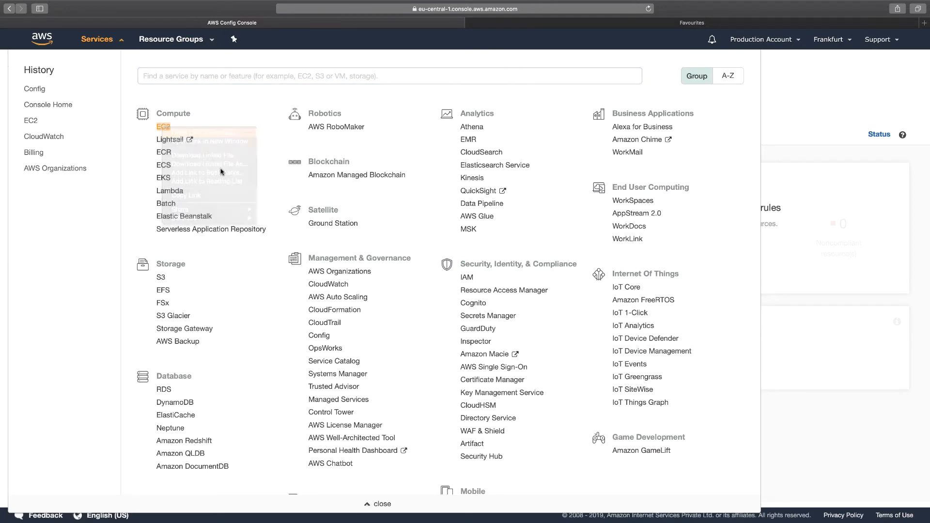
{"action": "left_click", "coordinate": [923, 22]}
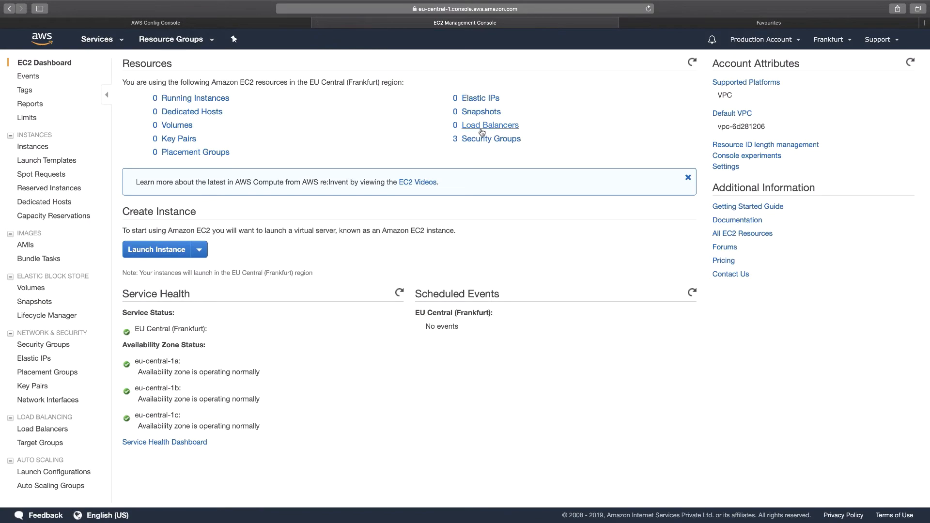
{"action": "scroll", "scroll_direction": "down", "scroll_amount": 3}
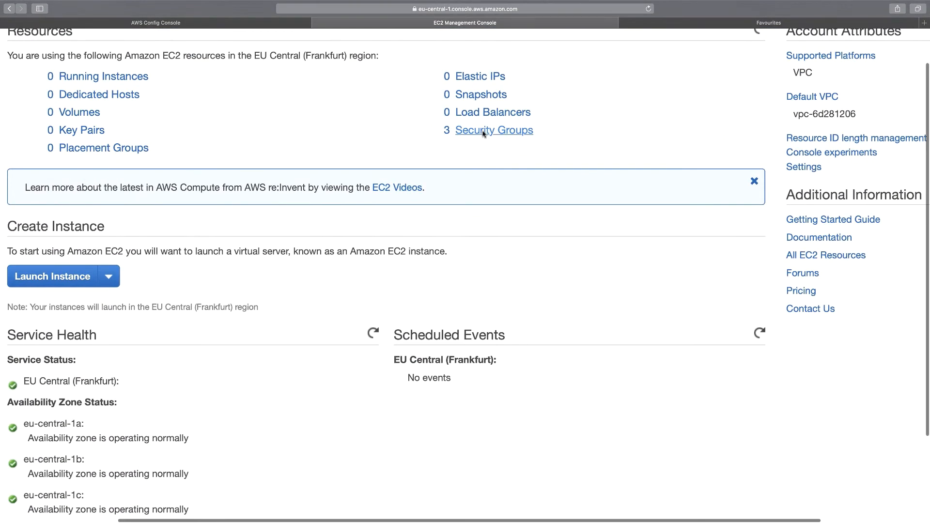
{"action": "left_click", "coordinate": [494, 130]}
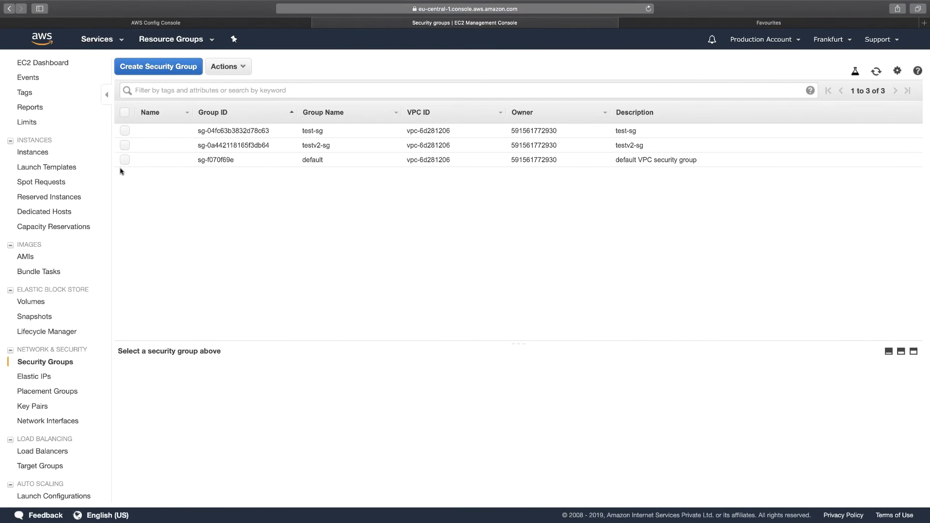
{"action": "mouse_move", "coordinate": [104, 128]}
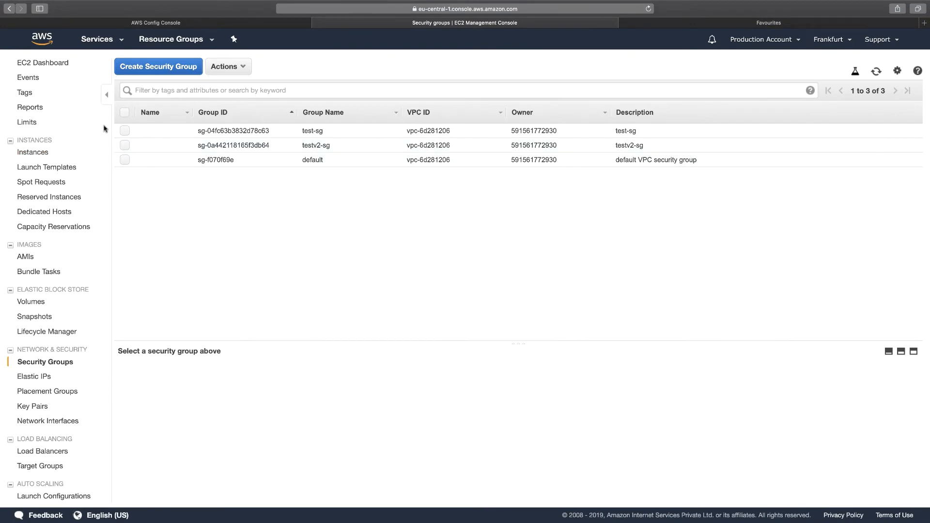
Review the inbound SSH rules of test-sg and testv2-sg, both open to 0.0.0.0/0 and ::/0
{"action": "left_click", "coordinate": [234, 131]}
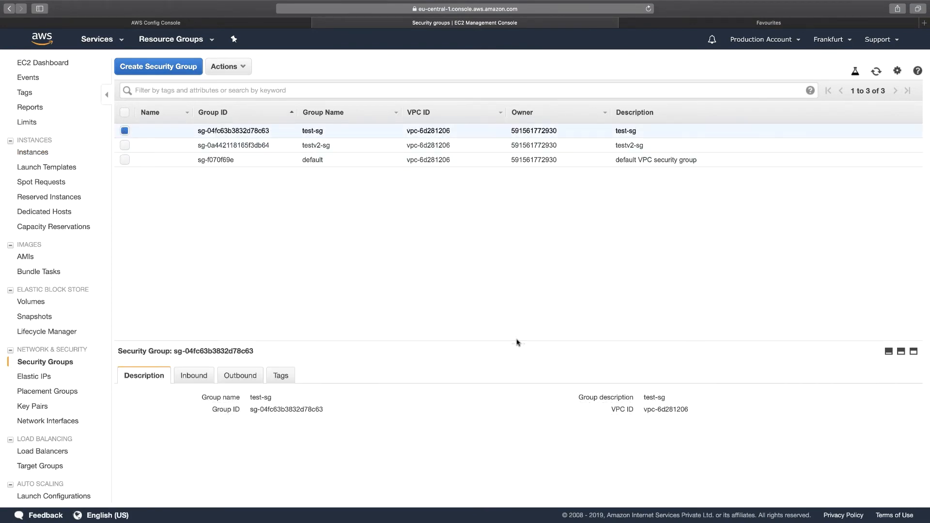
{"action": "left_click", "coordinate": [191, 221]}
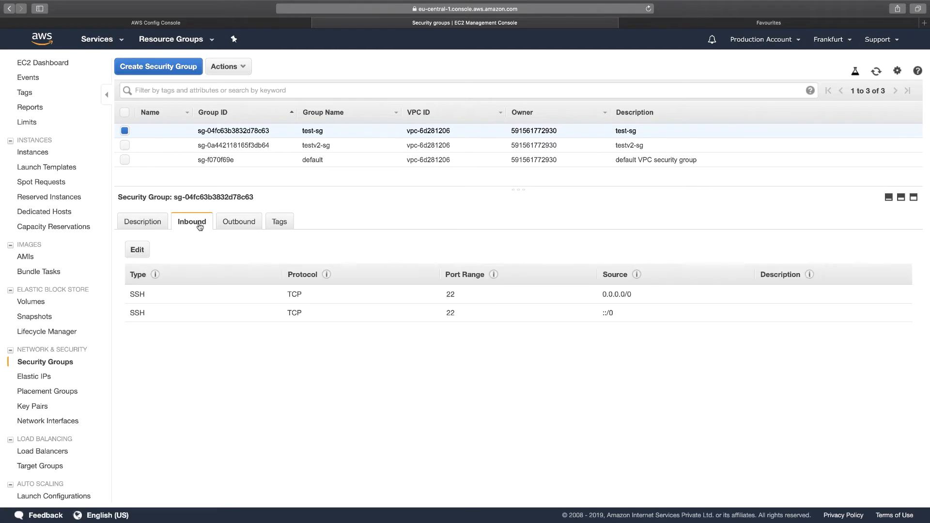
{"action": "mouse_move", "coordinate": [558, 279]}
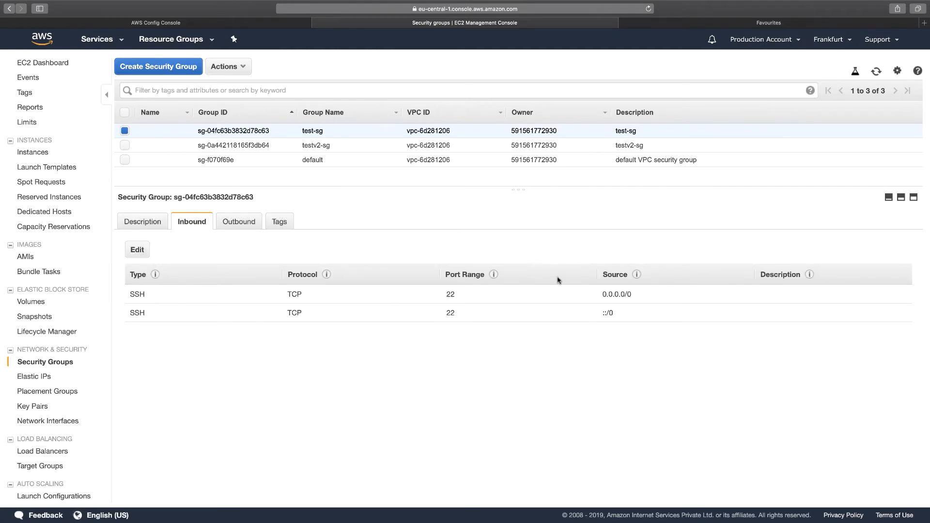
{"action": "left_click", "coordinate": [125, 145]}
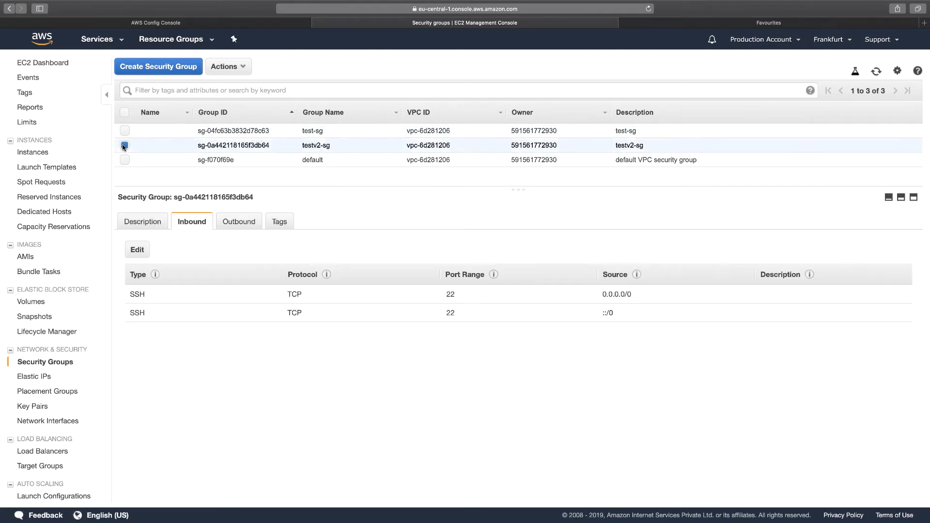
{"action": "left_click", "coordinate": [125, 145]}
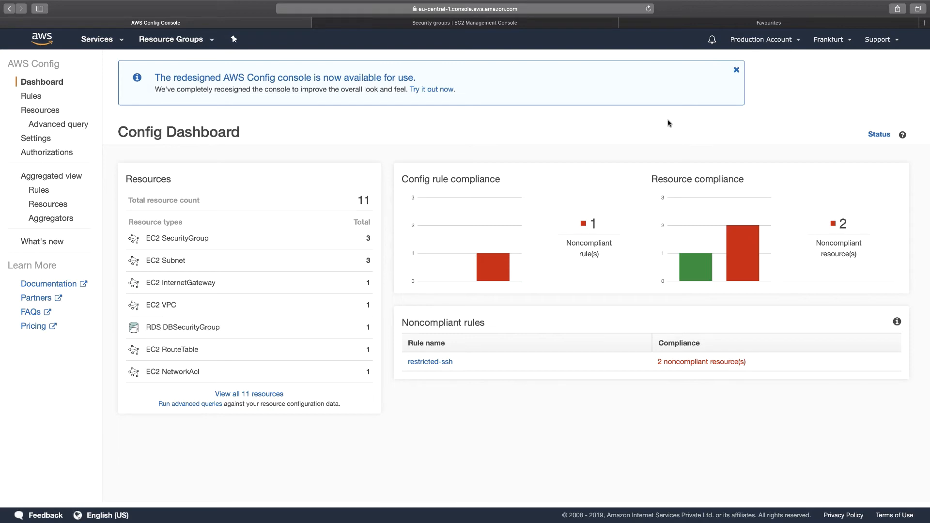
{"action": "mouse_move", "coordinate": [761, 231]}
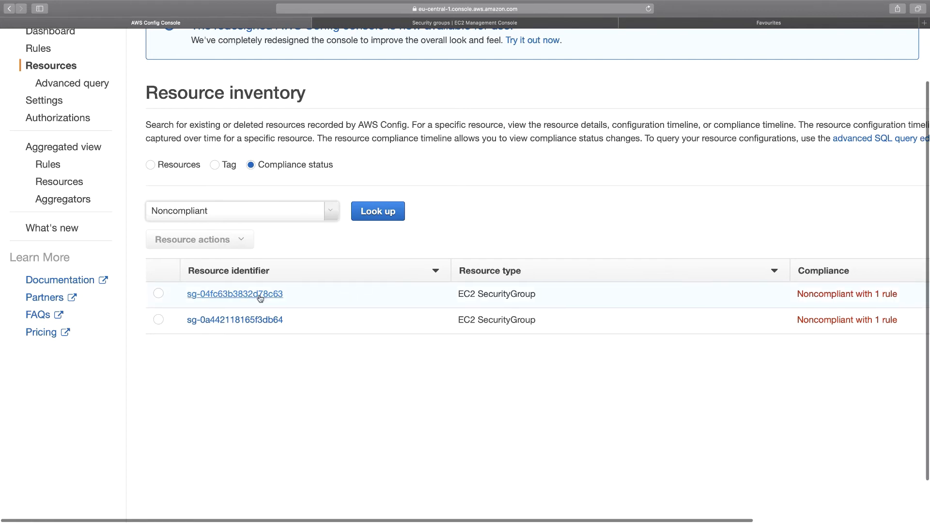
Open resource details of noncompliant security group sg-04fc63b3832d78c63 (test-sg)
{"action": "left_click", "coordinate": [235, 293]}
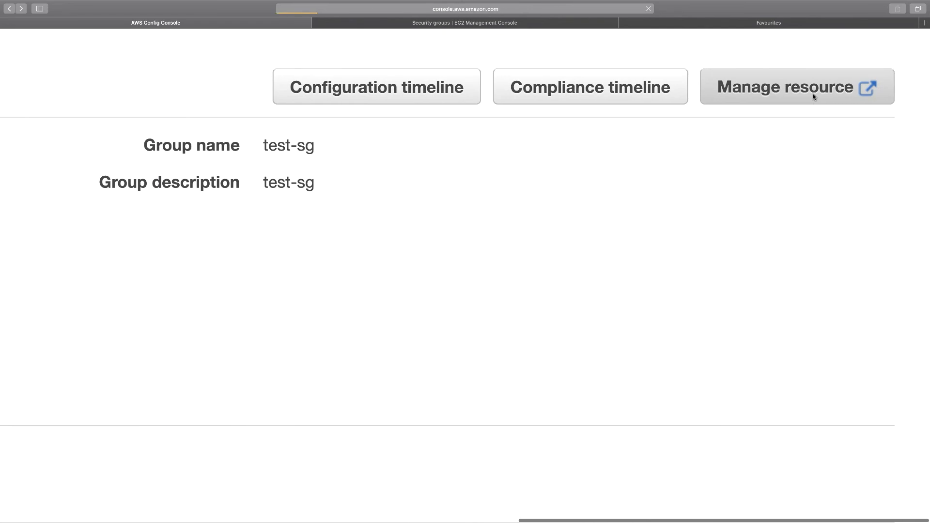
Manage test-sg in EC2, delete the ::/0 SSH row, set Source to My IP, and save
{"action": "left_click", "coordinate": [796, 86]}
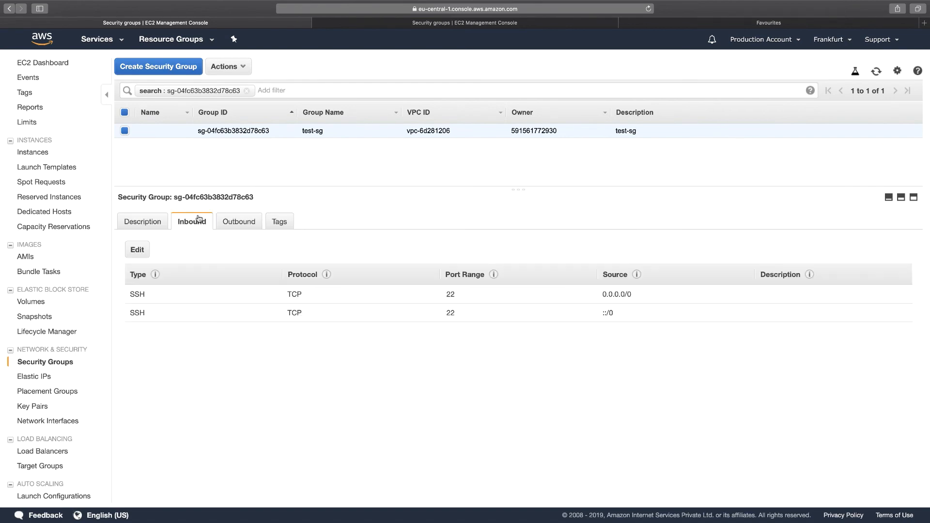
{"action": "left_click", "coordinate": [137, 249]}
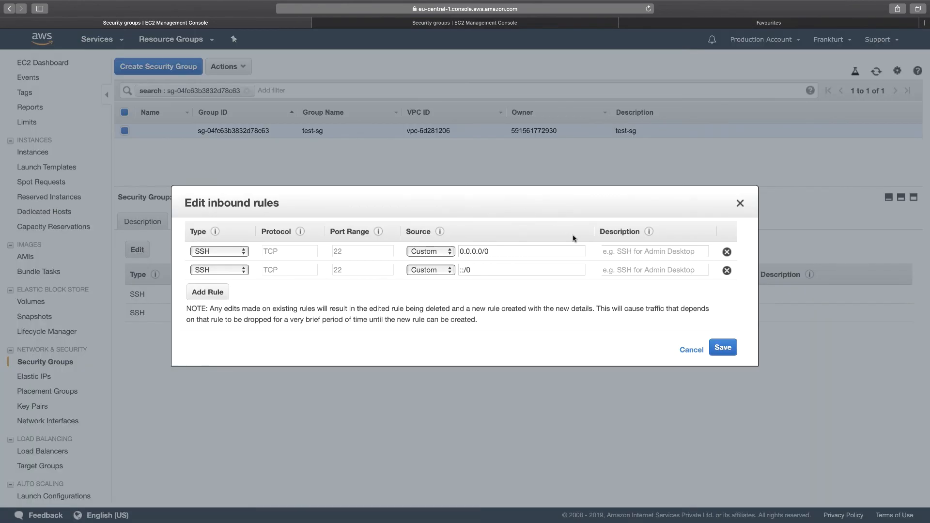
{"action": "left_click", "coordinate": [429, 251]}
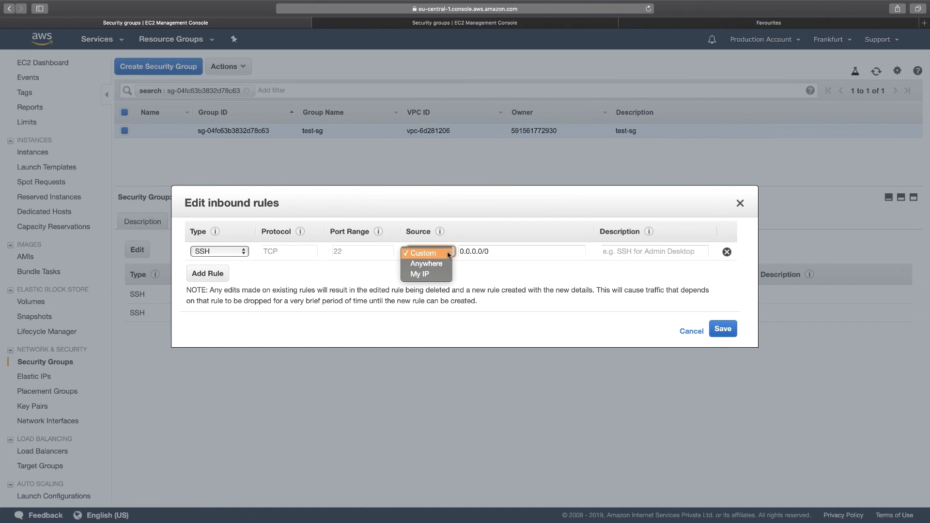
{"action": "left_click", "coordinate": [422, 274]}
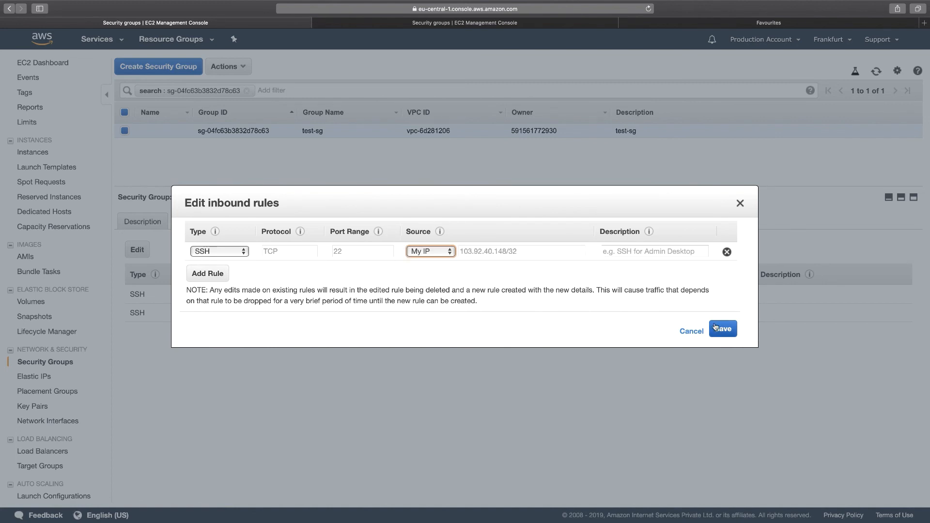
{"action": "left_click", "coordinate": [721, 328]}
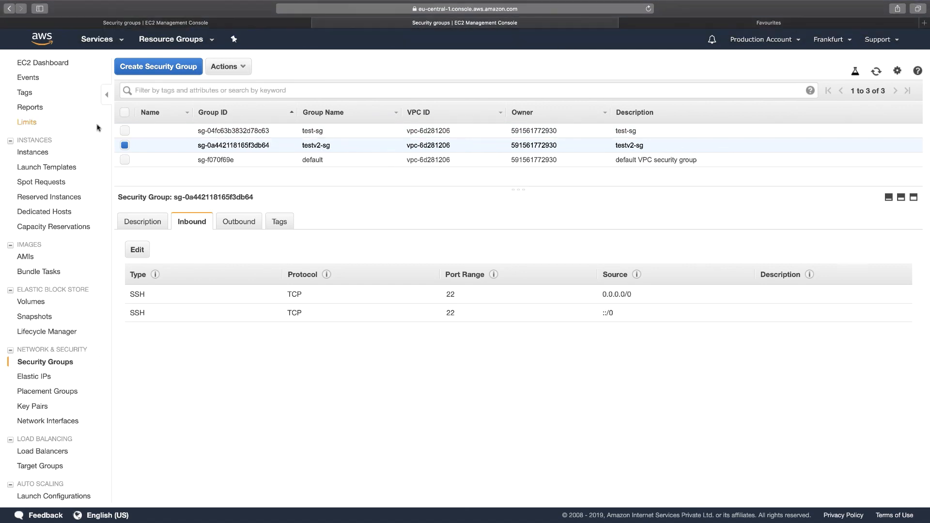
Go back to Config via Services to reload the dashboard's restricted-ssh compliance
{"action": "left_click", "coordinate": [97, 39]}
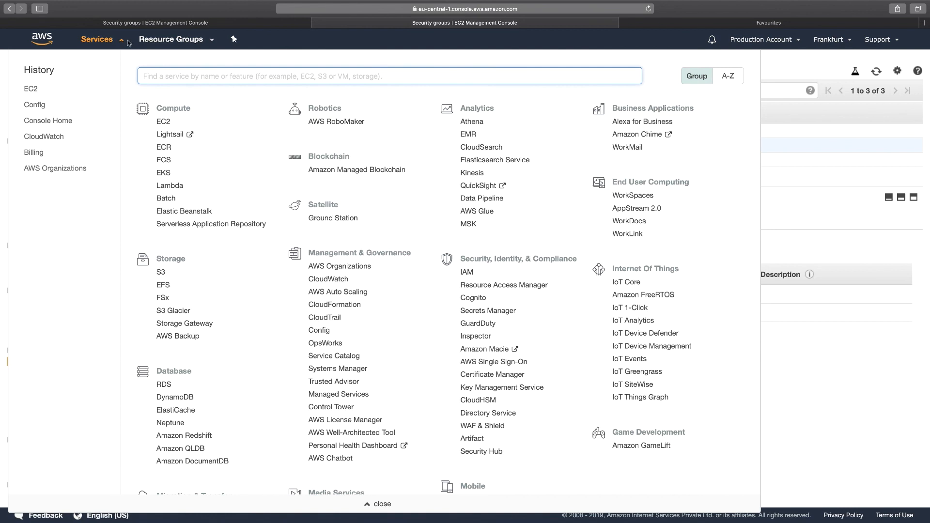
{"action": "left_click", "coordinate": [319, 330]}
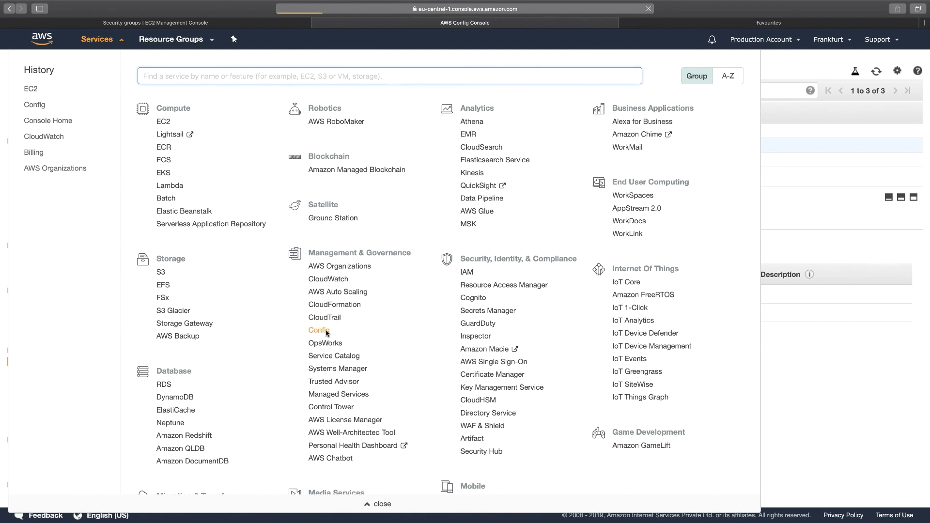
{"action": "left_click", "coordinate": [318, 330]}
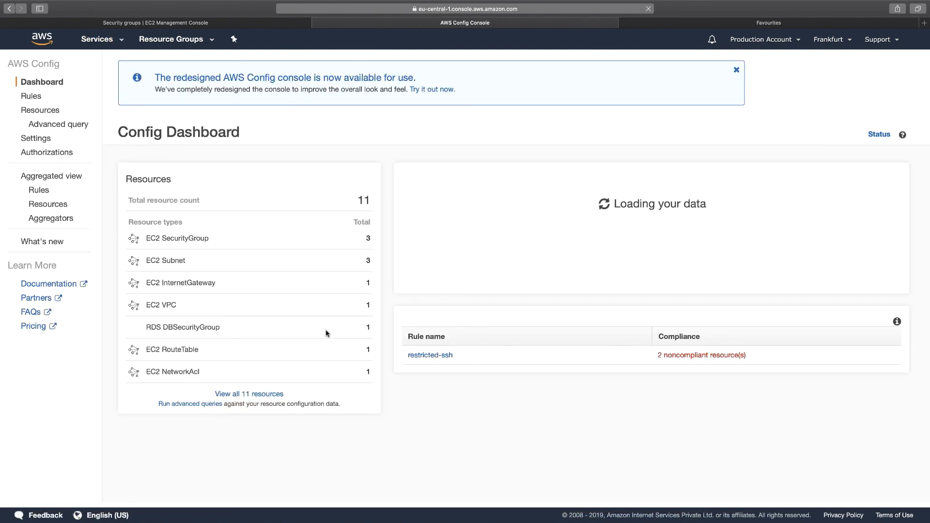